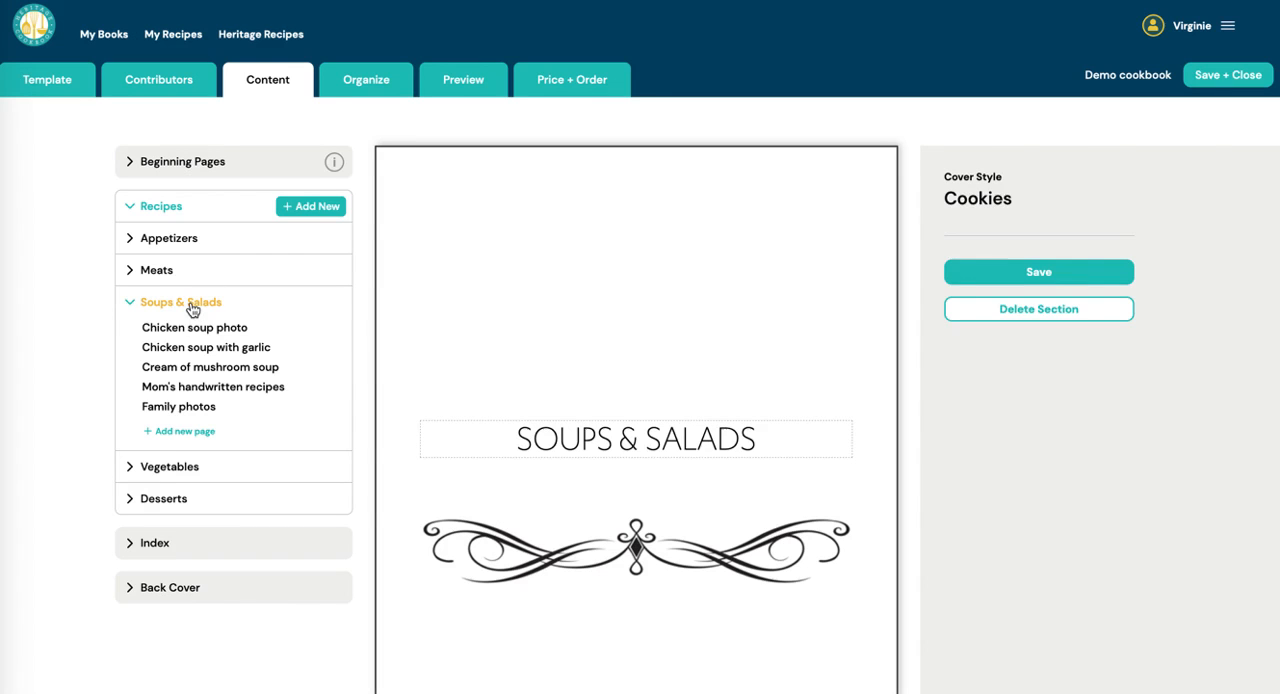
Switch to the Organize view listing the cookbook's sections for rearranging
left_click(366, 80)
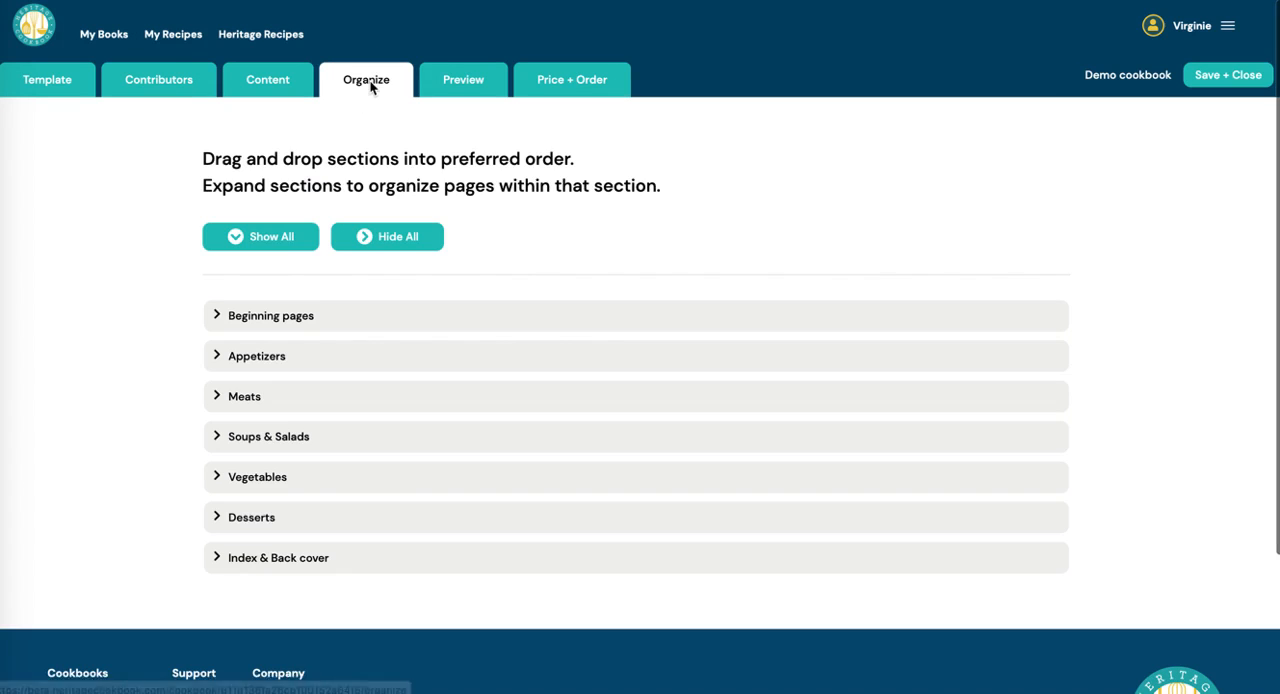
mouse_move(376, 100)
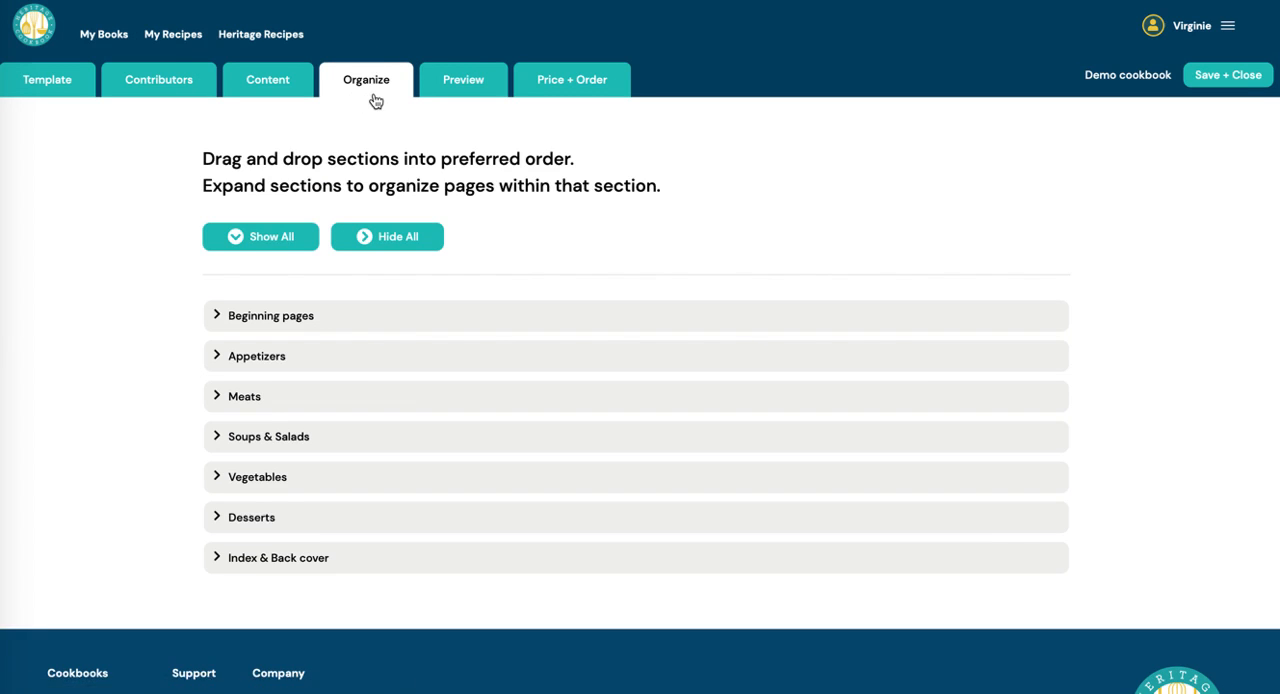
mouse_move(256, 436)
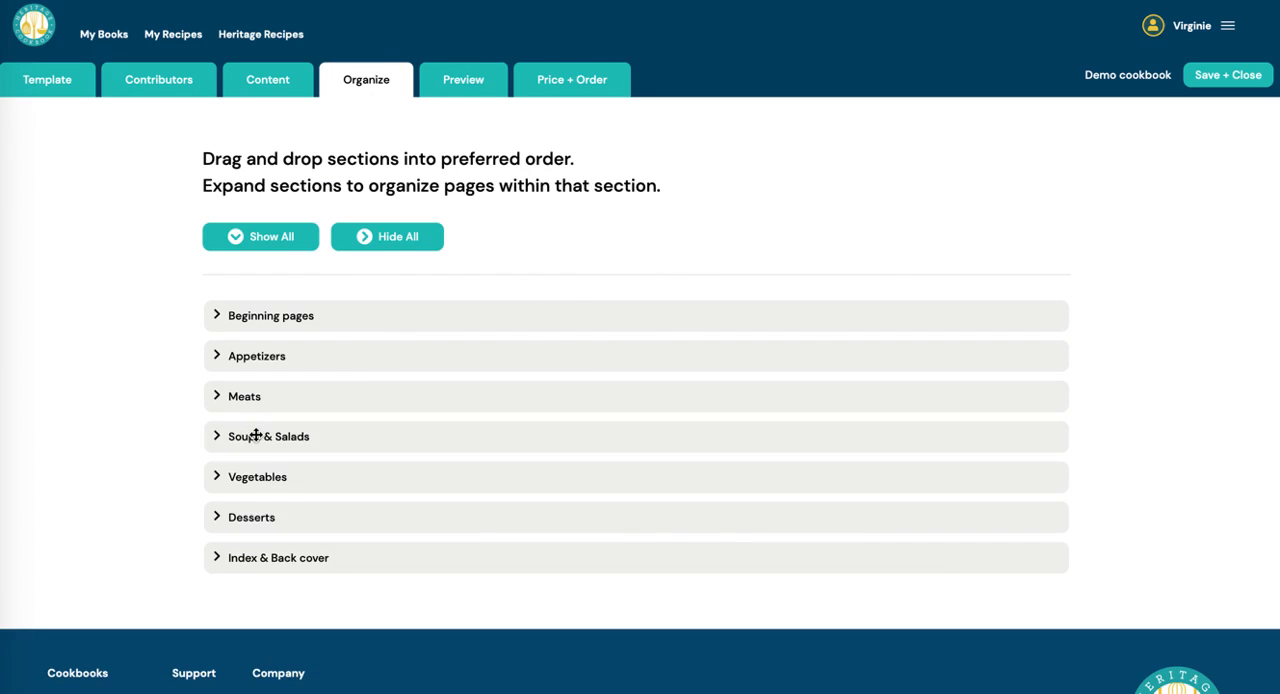
Expand Soups & Salads, return to Content view and show options for Mom's handwritten recipes page
left_click(268, 436)
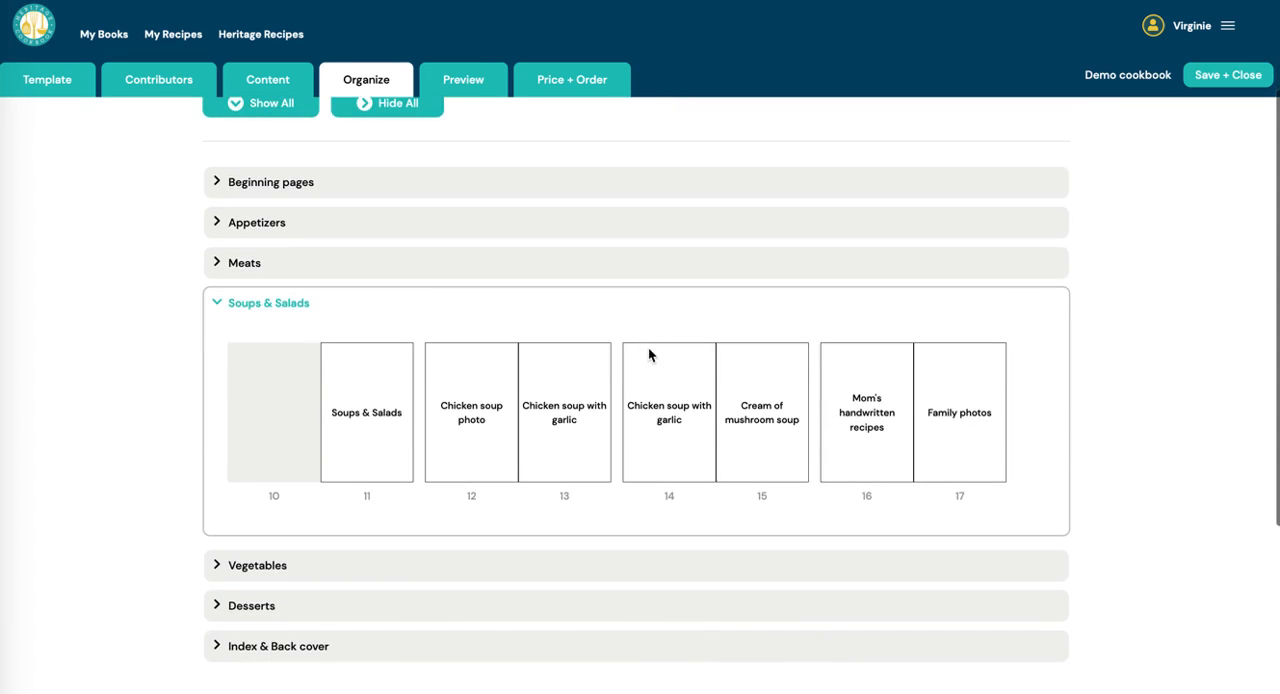
mouse_move(776, 408)
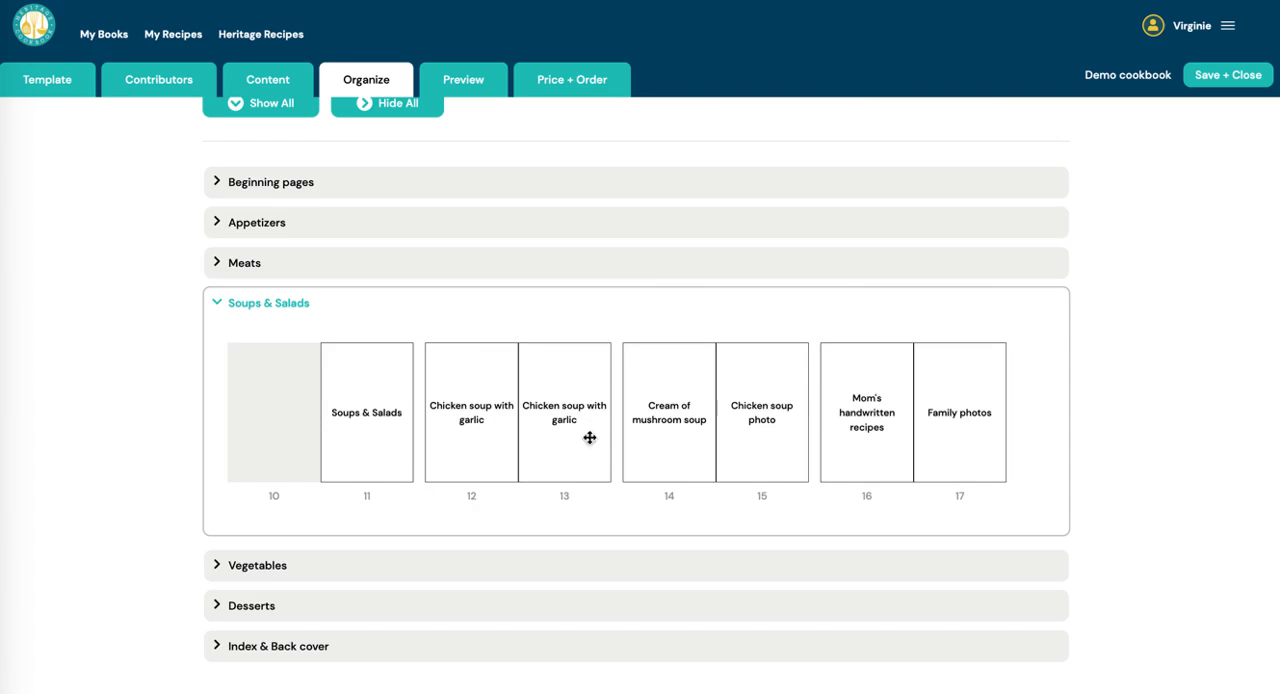
mouse_move(618, 382)
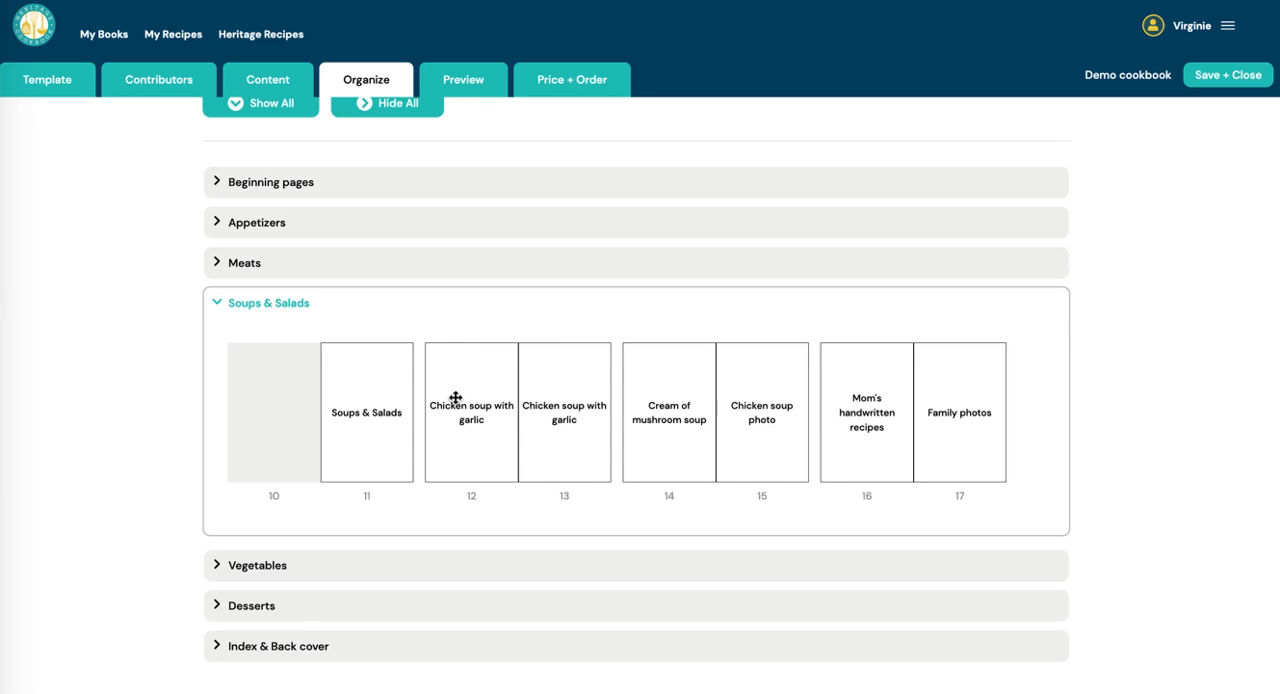
mouse_move(492, 404)
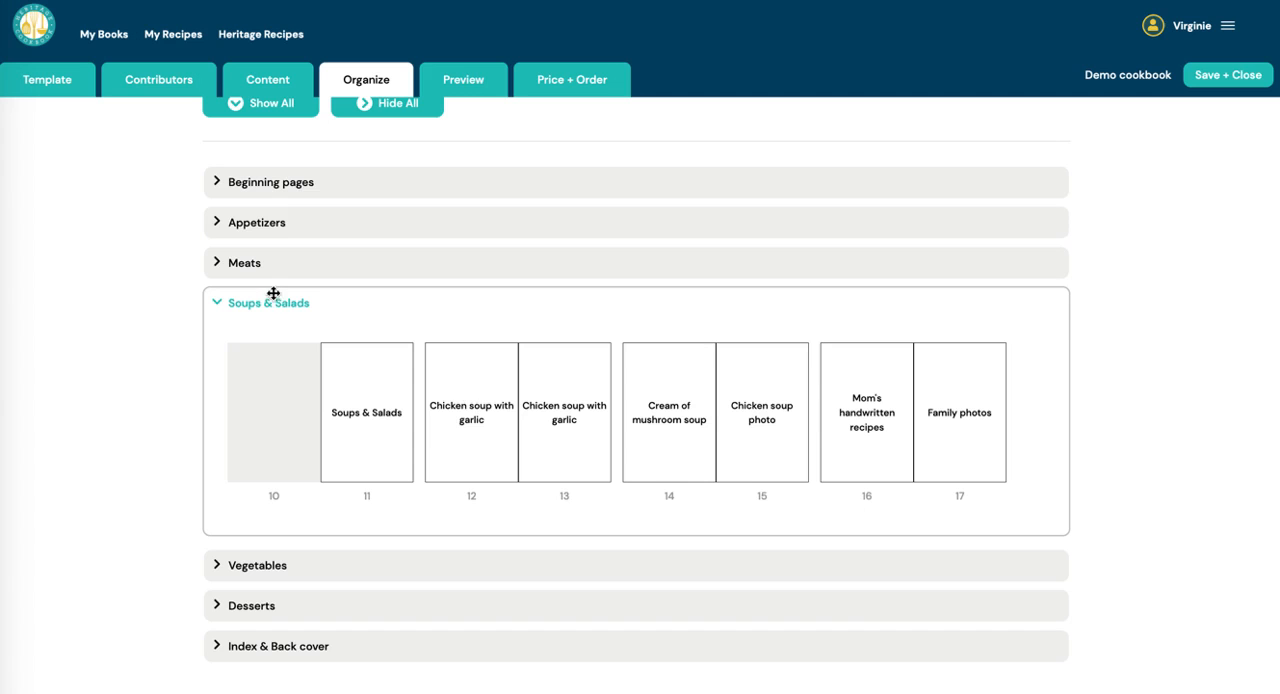
mouse_move(546, 356)
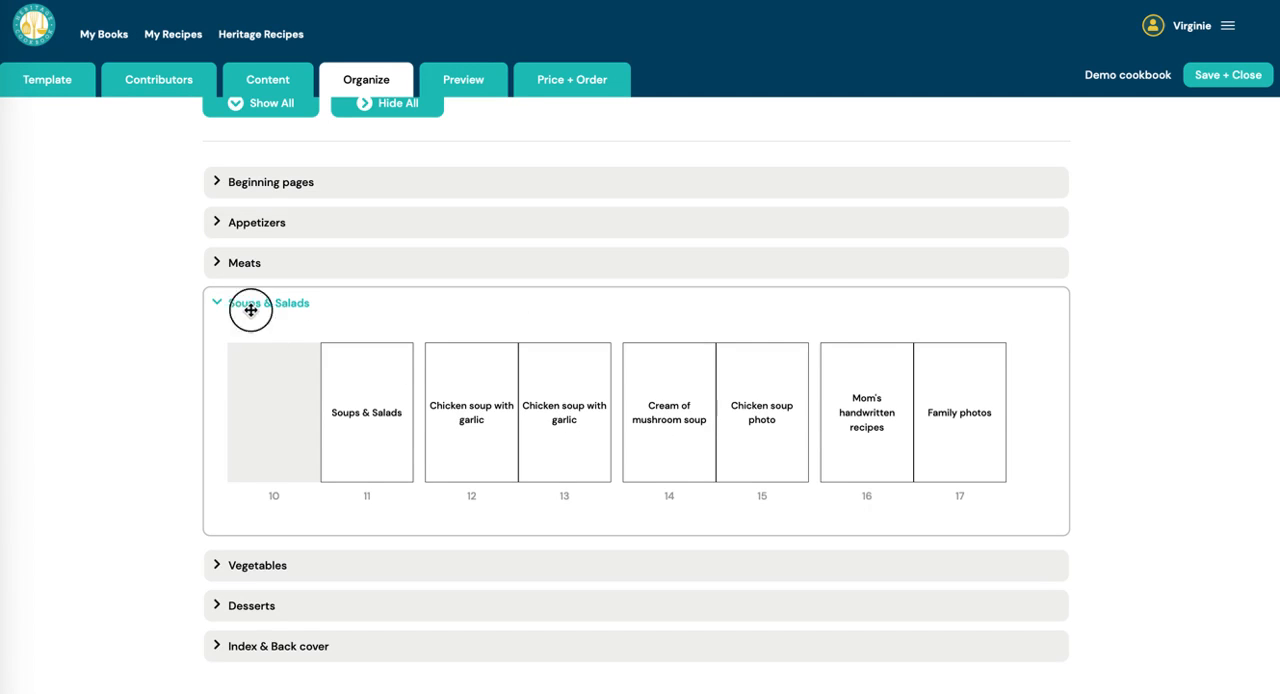
left_click(268, 80)
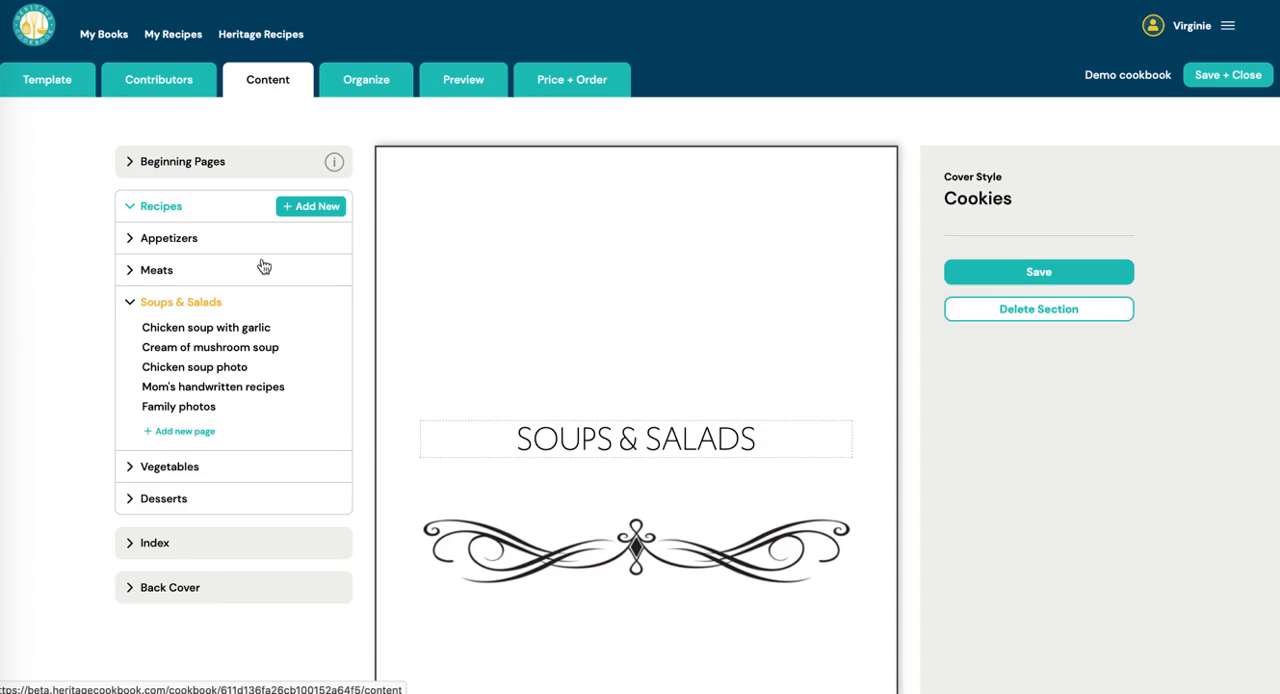
mouse_move(212, 386)
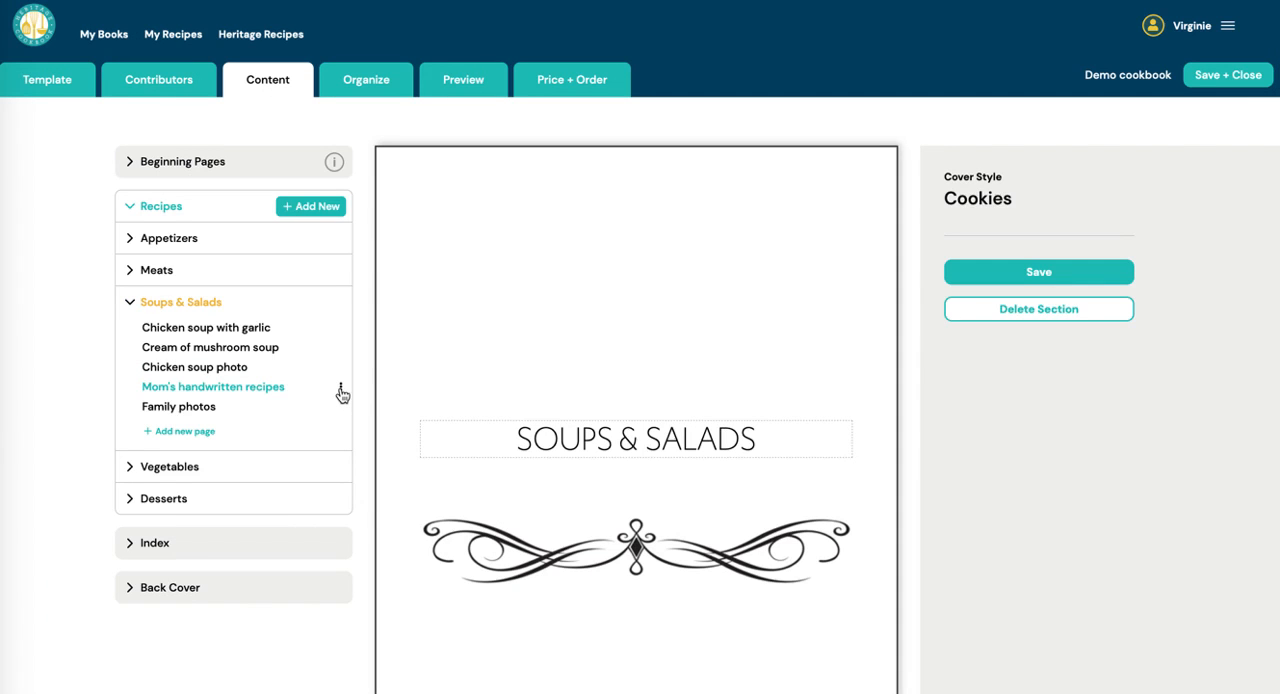
left_click(342, 388)
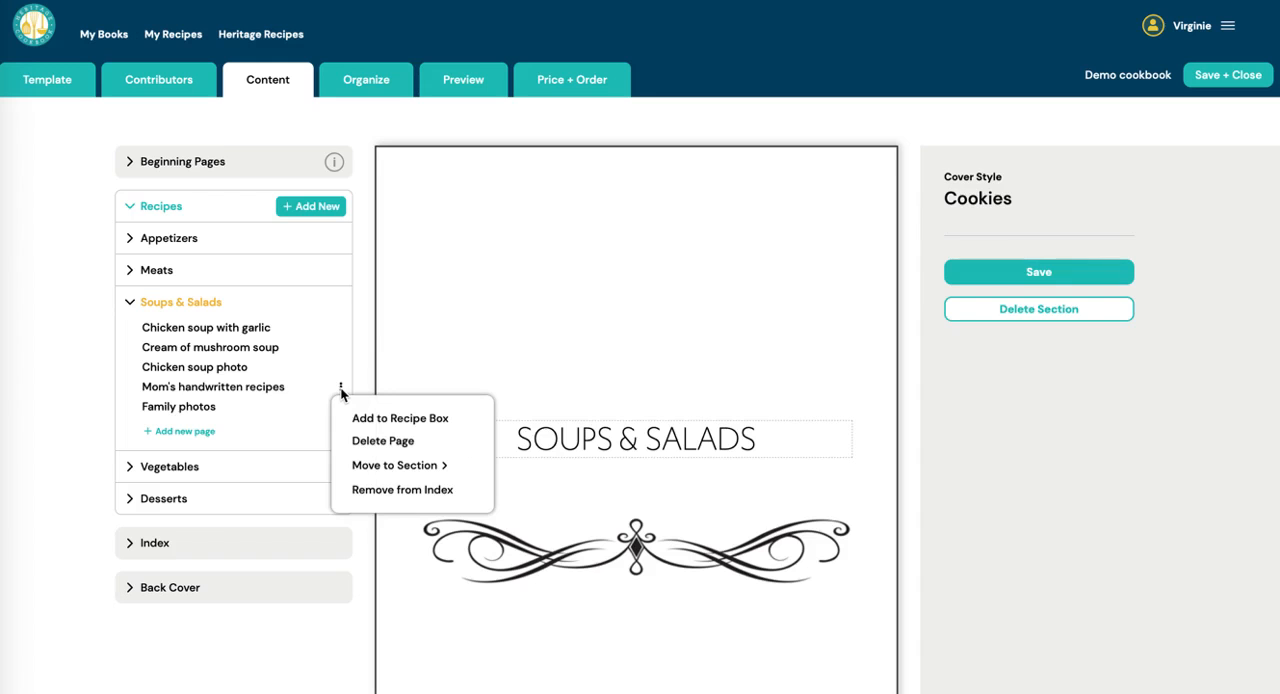